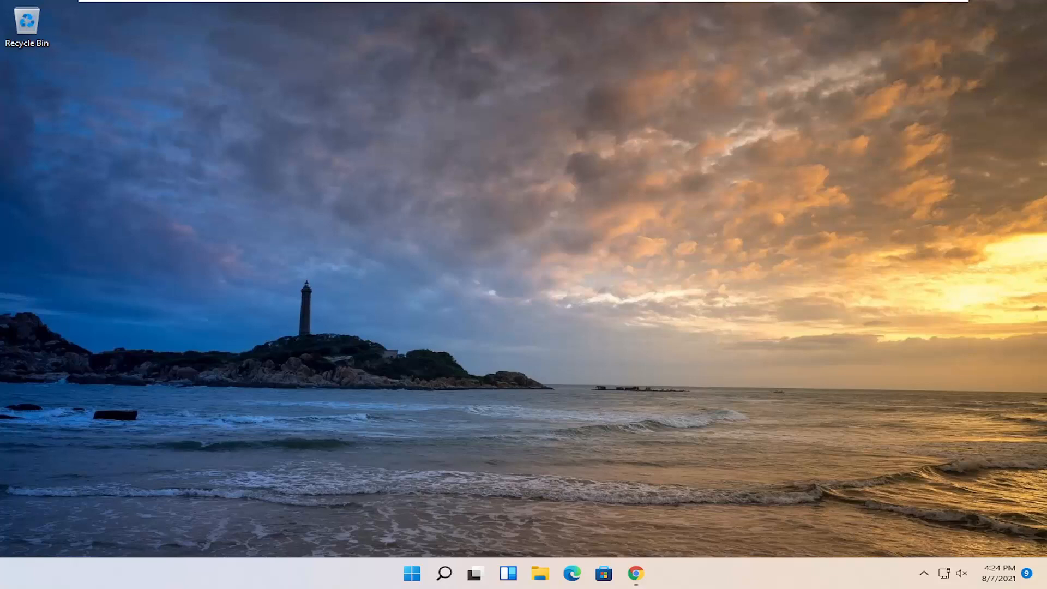
mouse_move(491, 534)
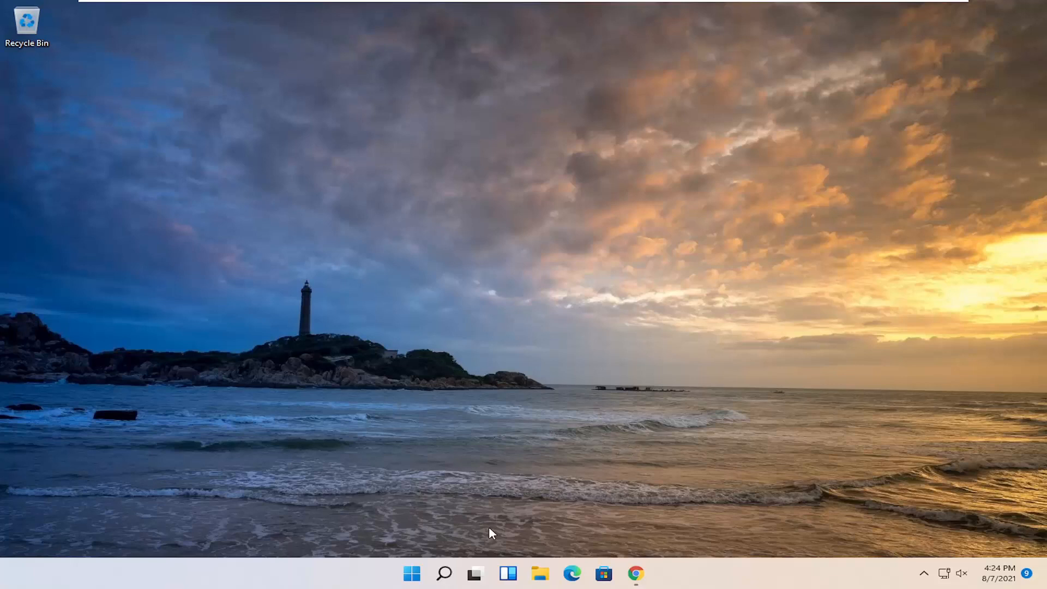
mouse_move(444, 571)
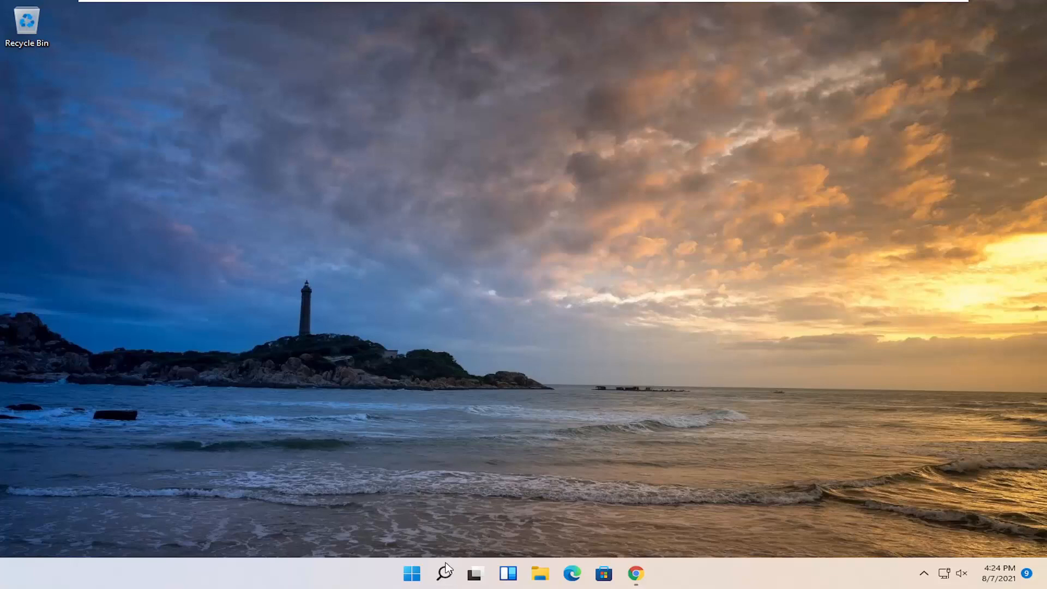
- Search 'control panel', launch Control Panel, and view all items as large icons
left_click(438, 574)
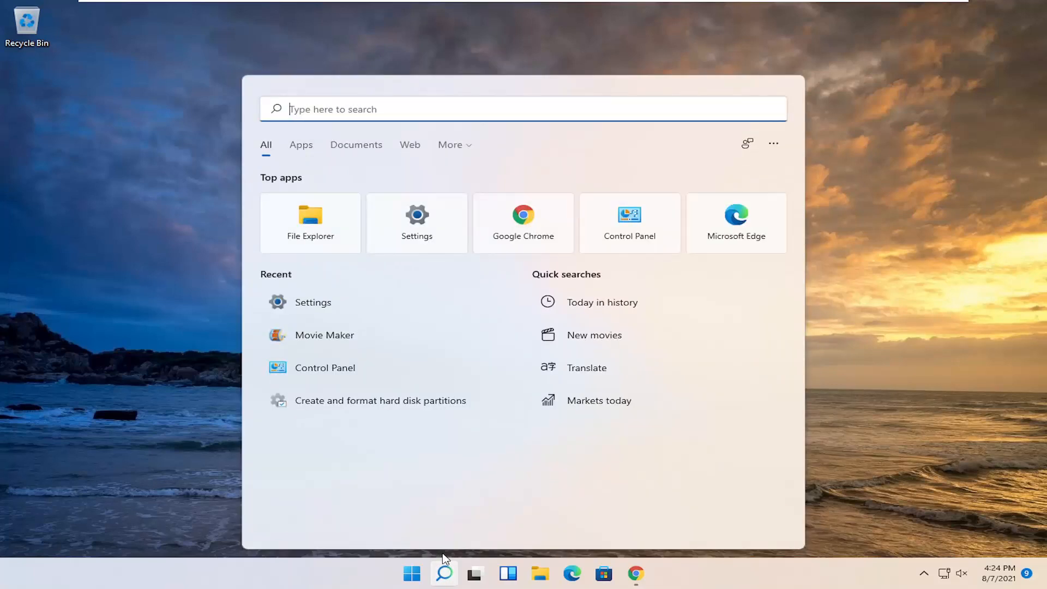
type("control panel")
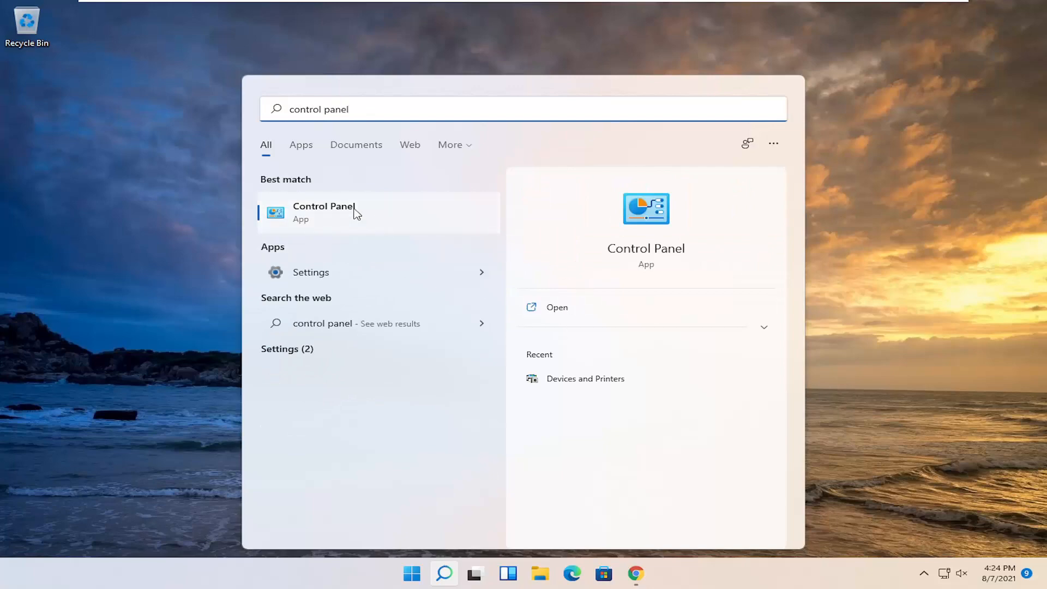
left_click(323, 214)
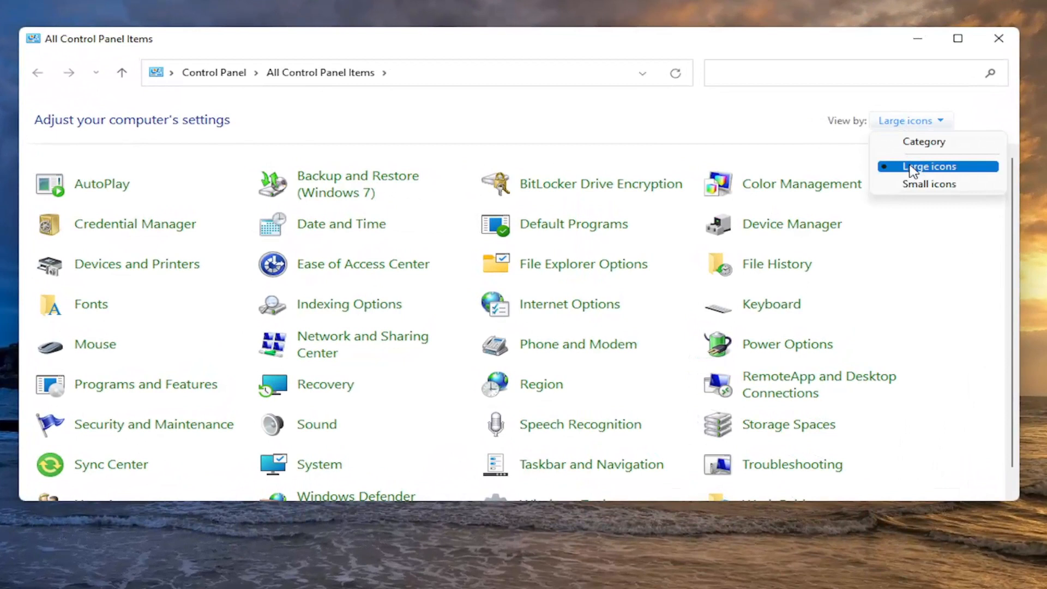
left_click(926, 166)
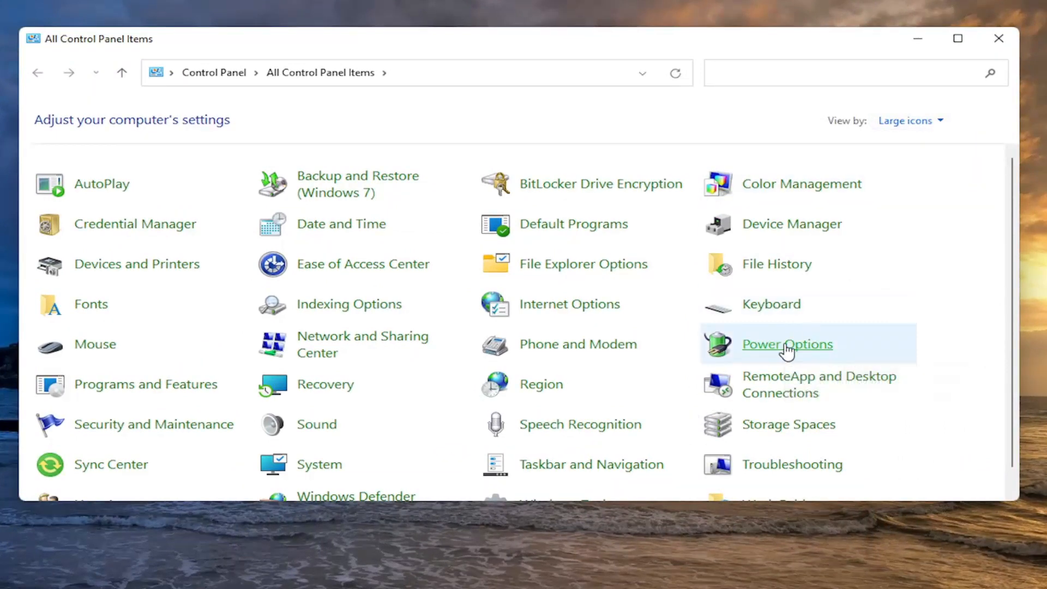
- Go from Power Options to the Balanced plan's Change advanced power settings dialog
left_click(787, 344)
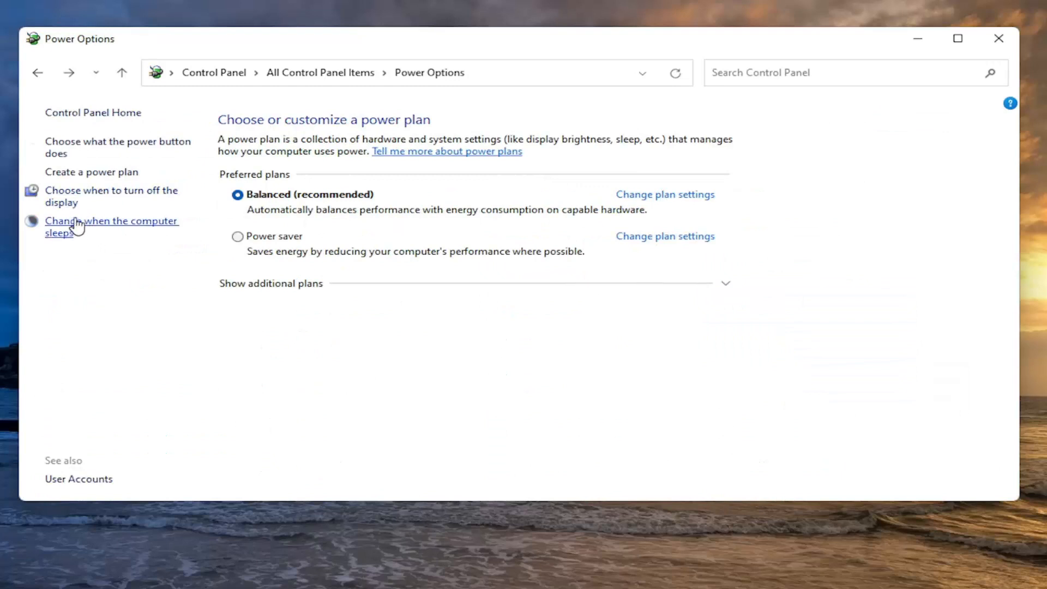
mouse_move(59, 203)
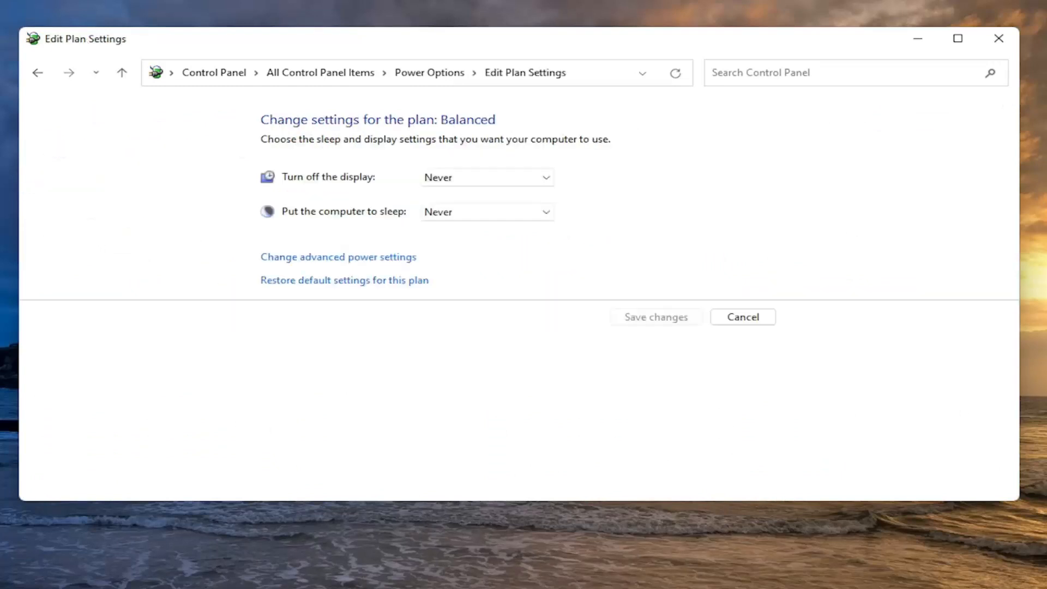
mouse_move(389, 263)
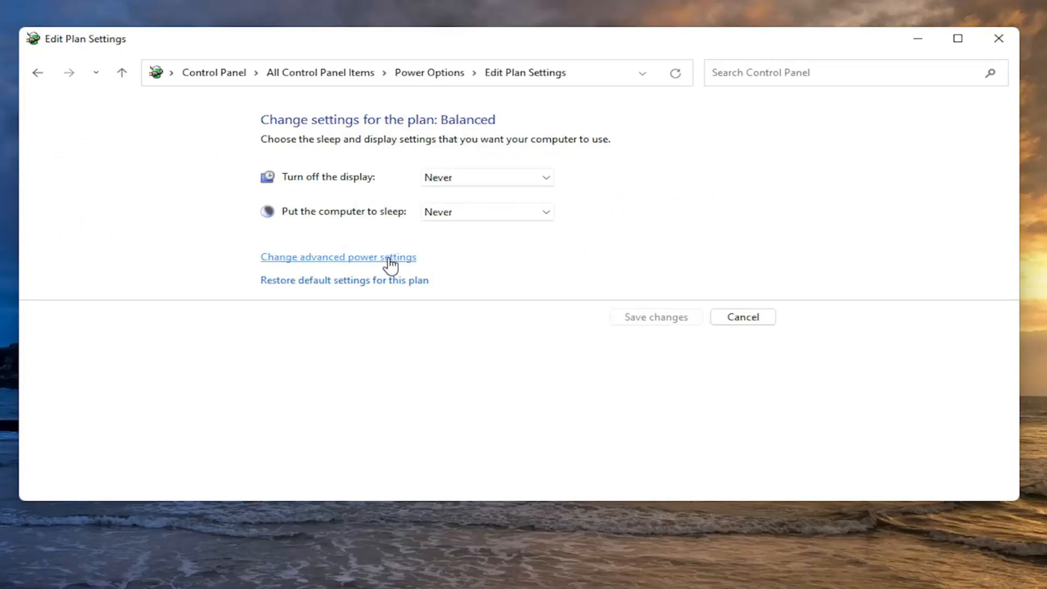
left_click(338, 257)
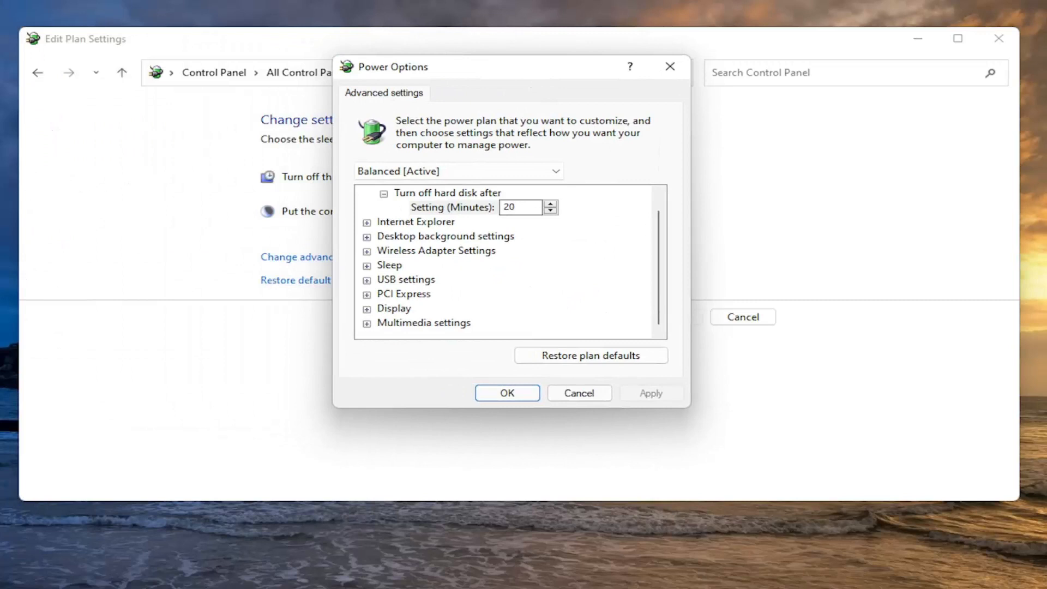
- Set PCI Express > Link State Power Management to Off for the Balanced plan
left_click(367, 294)
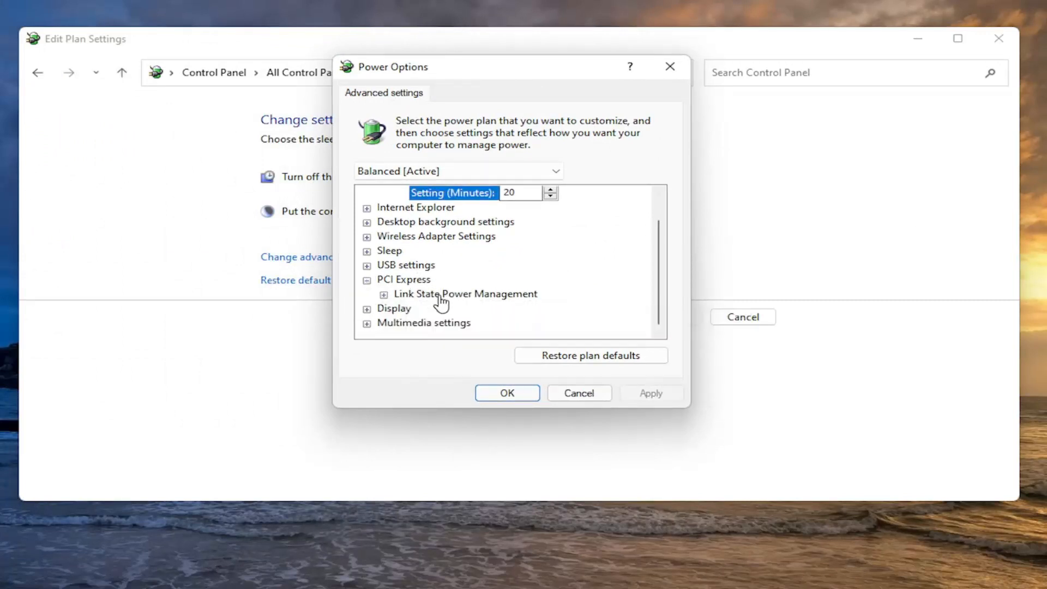
left_click(465, 294)
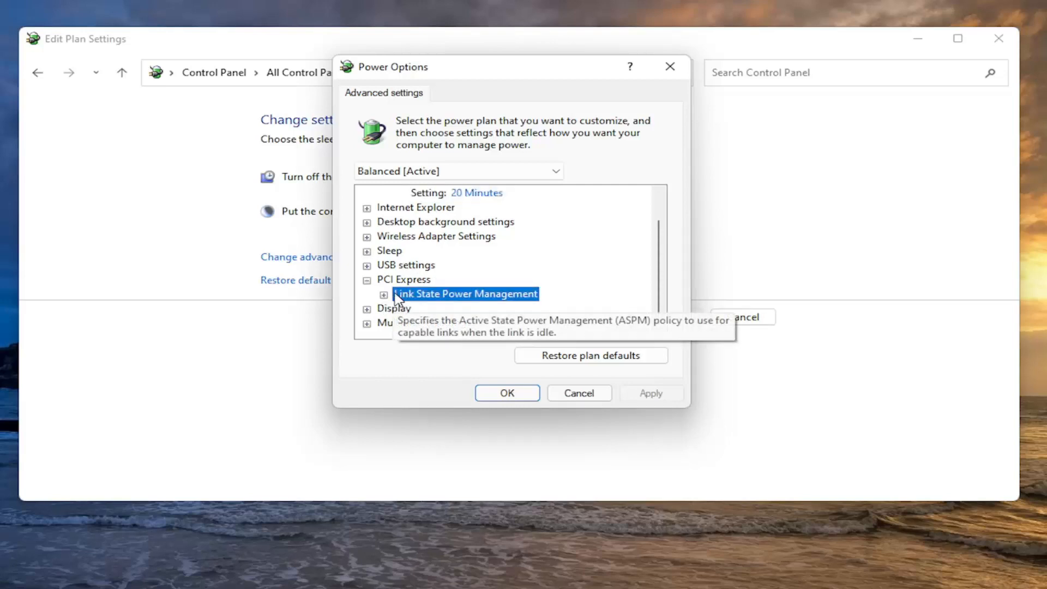
left_click(384, 294)
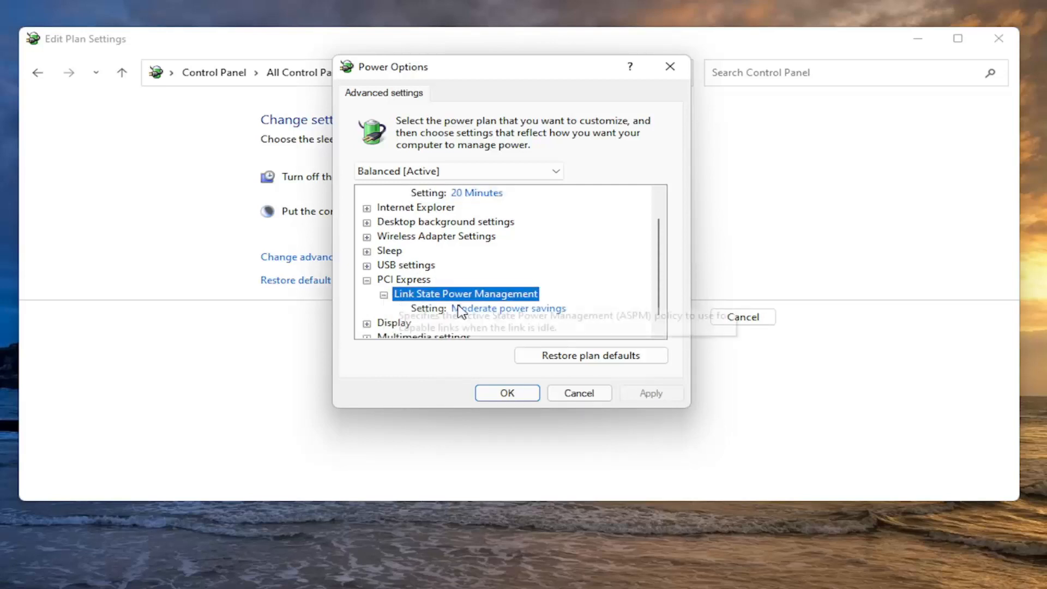
left_click(517, 308)
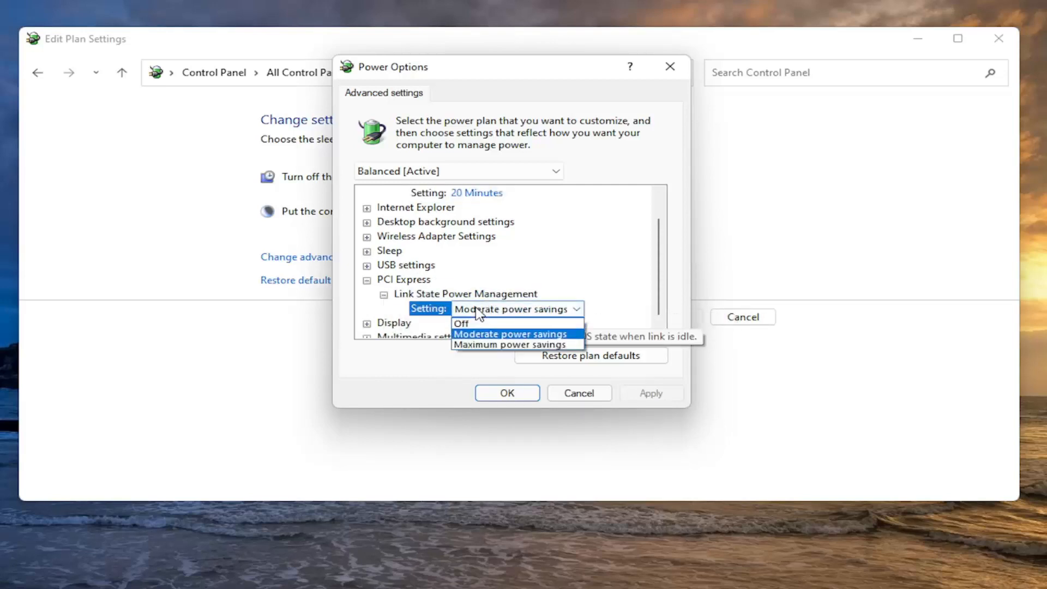
mouse_move(480, 326)
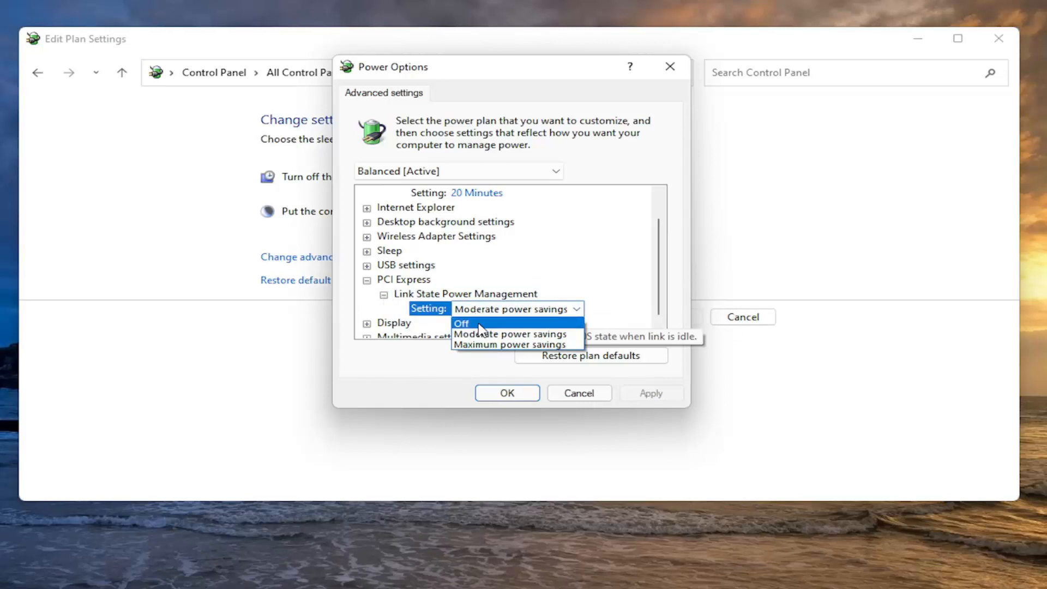
left_click(461, 323)
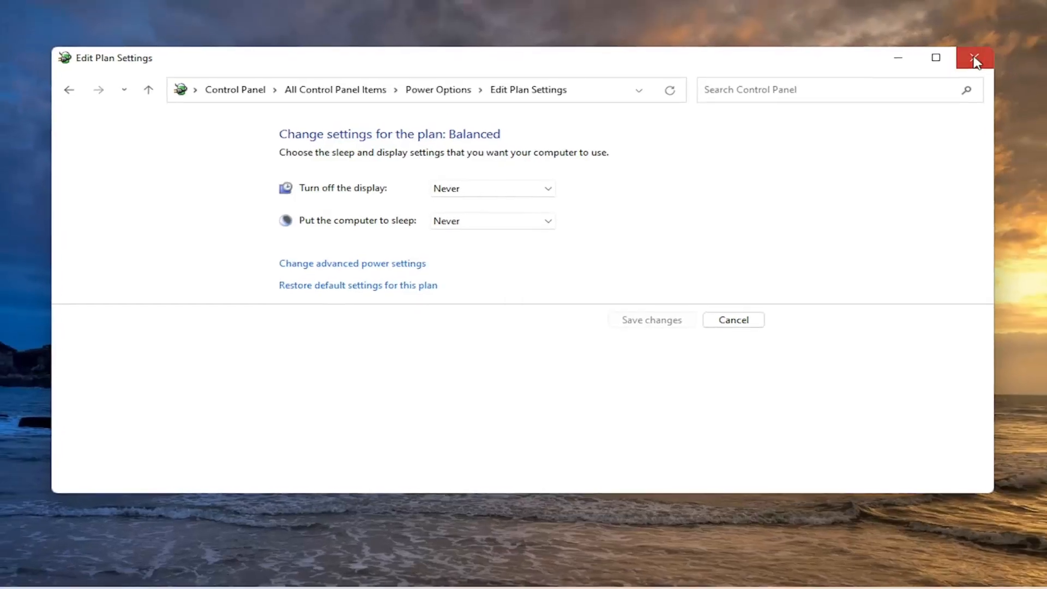
- Search 'cmd' and run Command Prompt as administrator, bringing up the UAC prompt
left_click(440, 573)
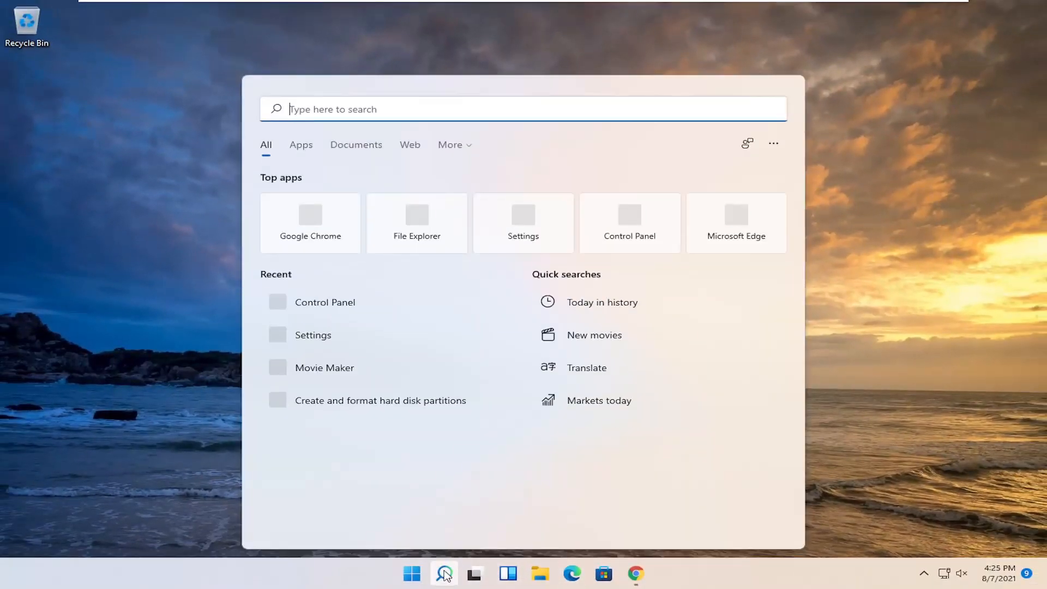
type("cmd")
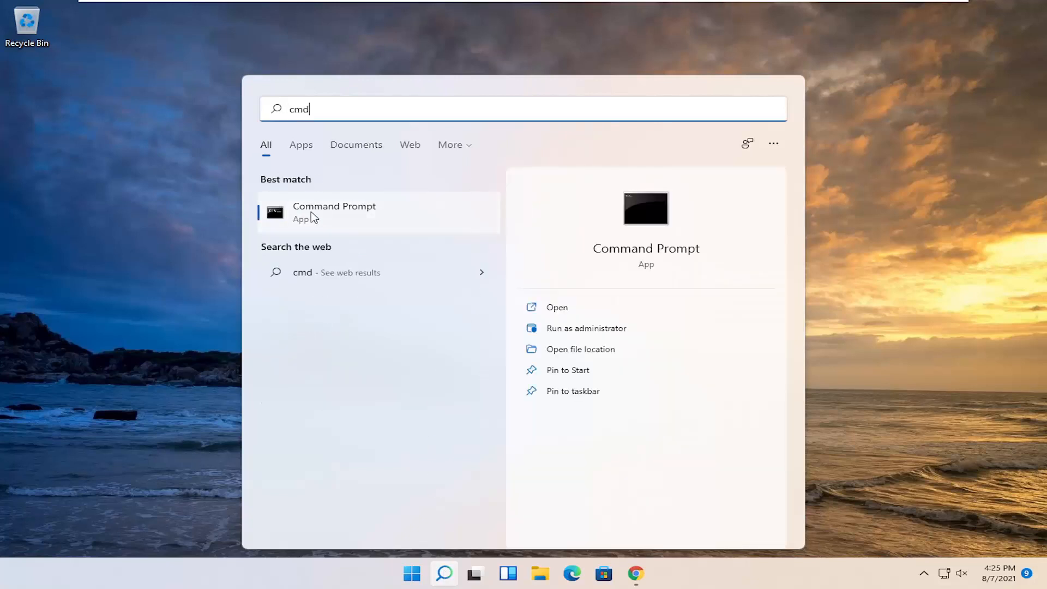
right_click(312, 218)
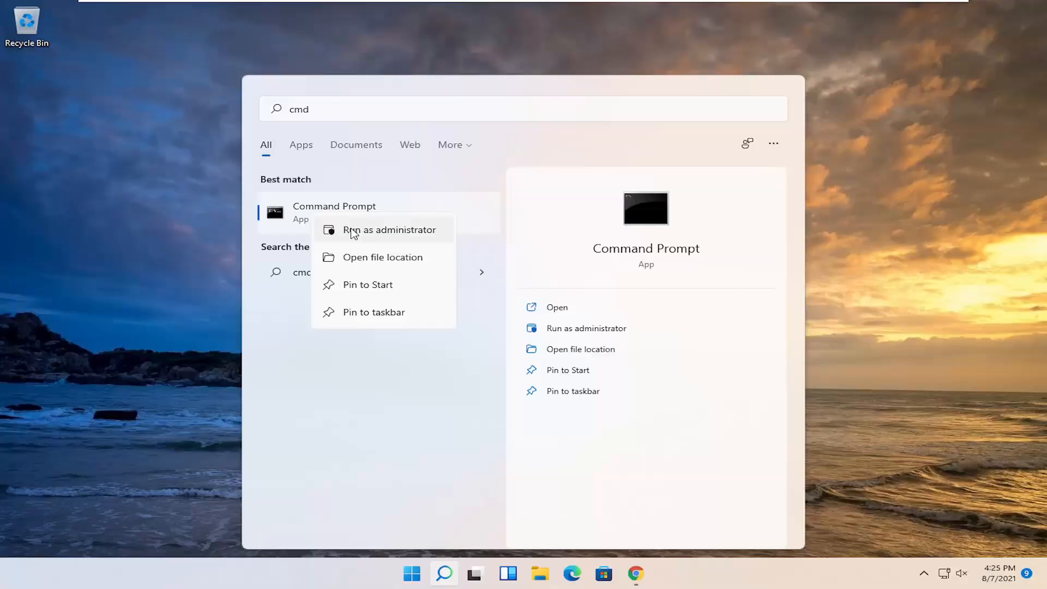
left_click(389, 230)
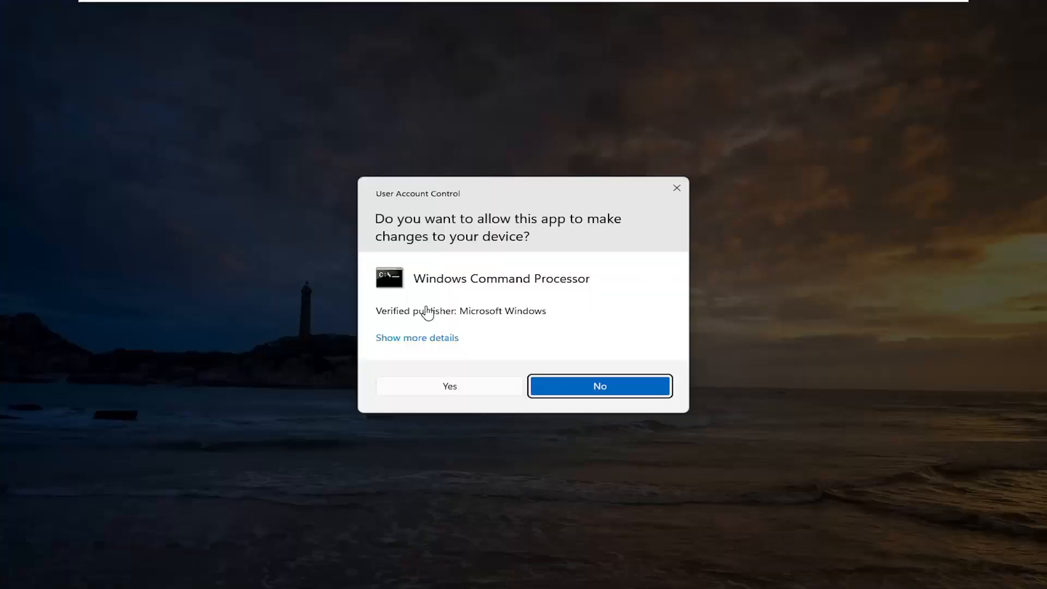
- Approve the UAC prompt and run 'powercfg -h off' in the admin Command Prompt
left_click(449, 386)
type("p")
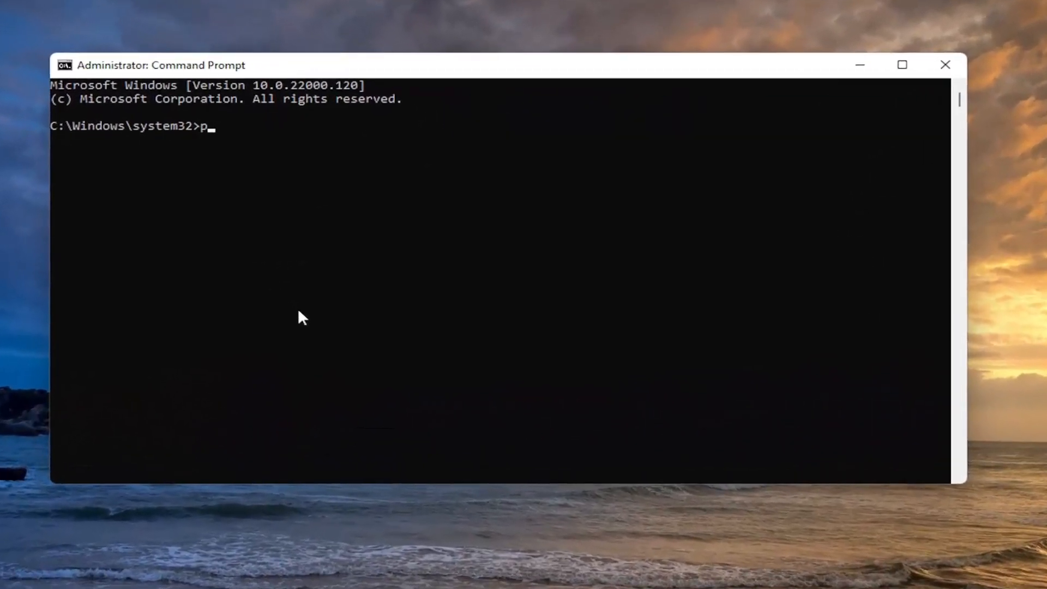
type("owerc")
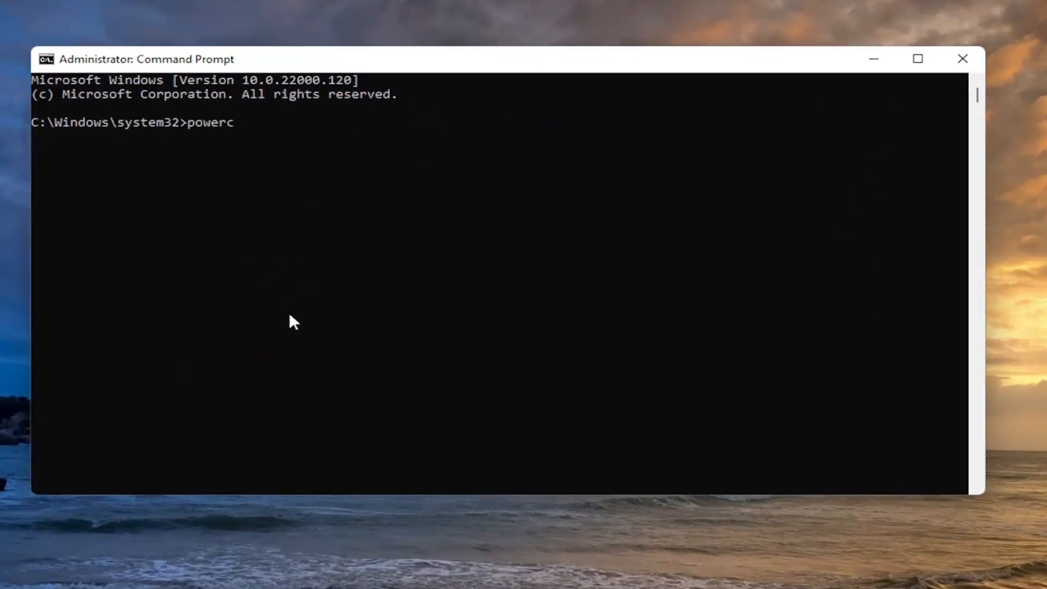
type("fg")
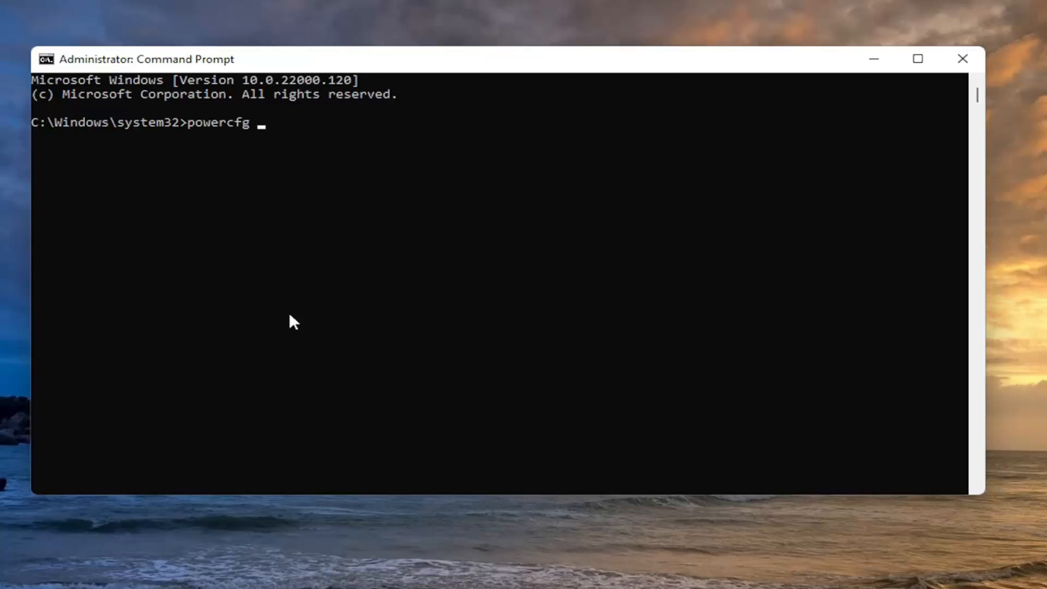
type("-h")
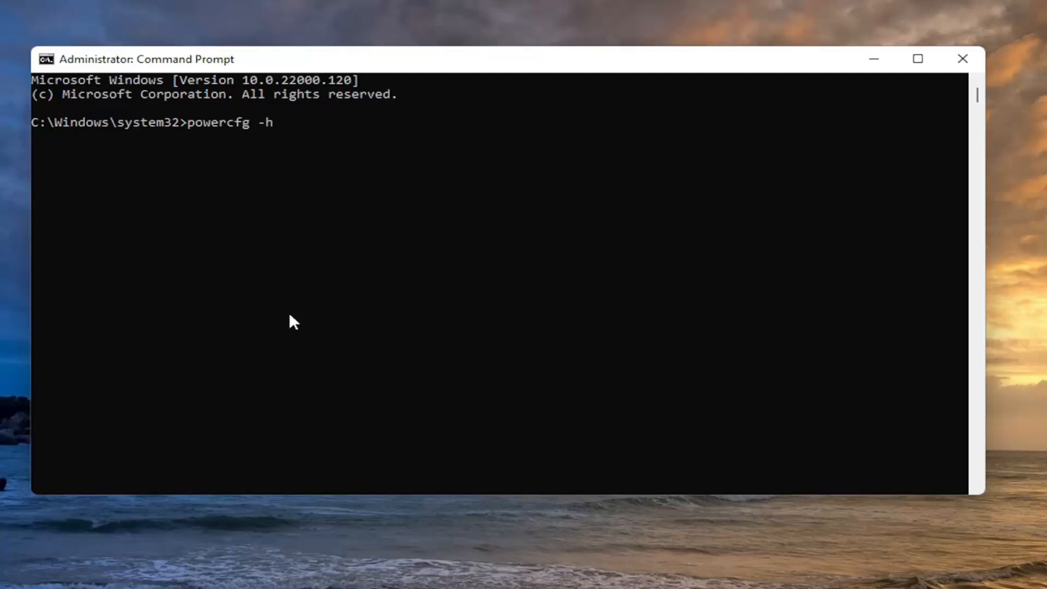
type("off")
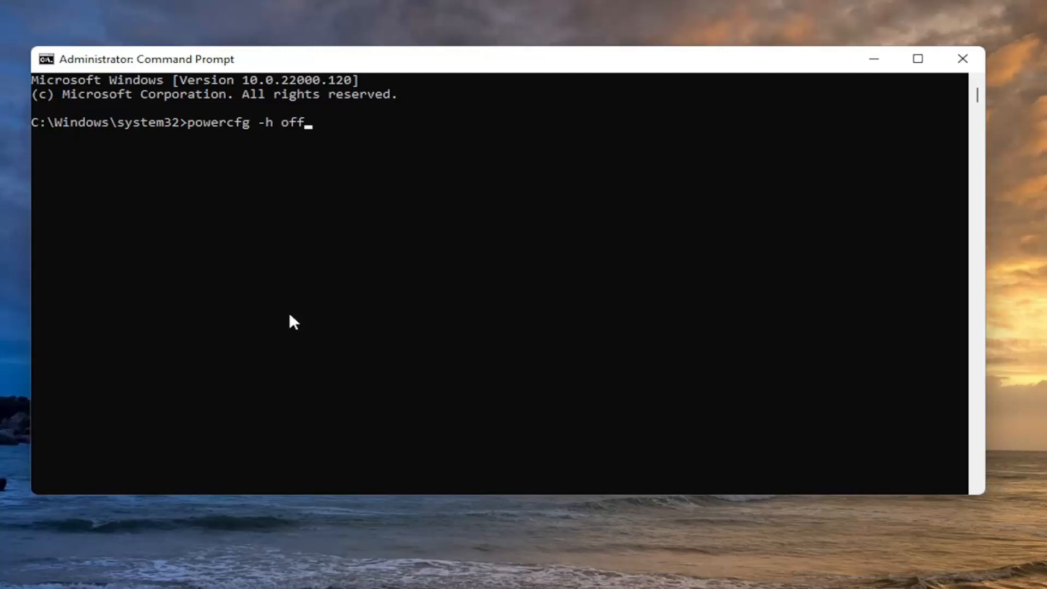
mouse_move(237, 137)
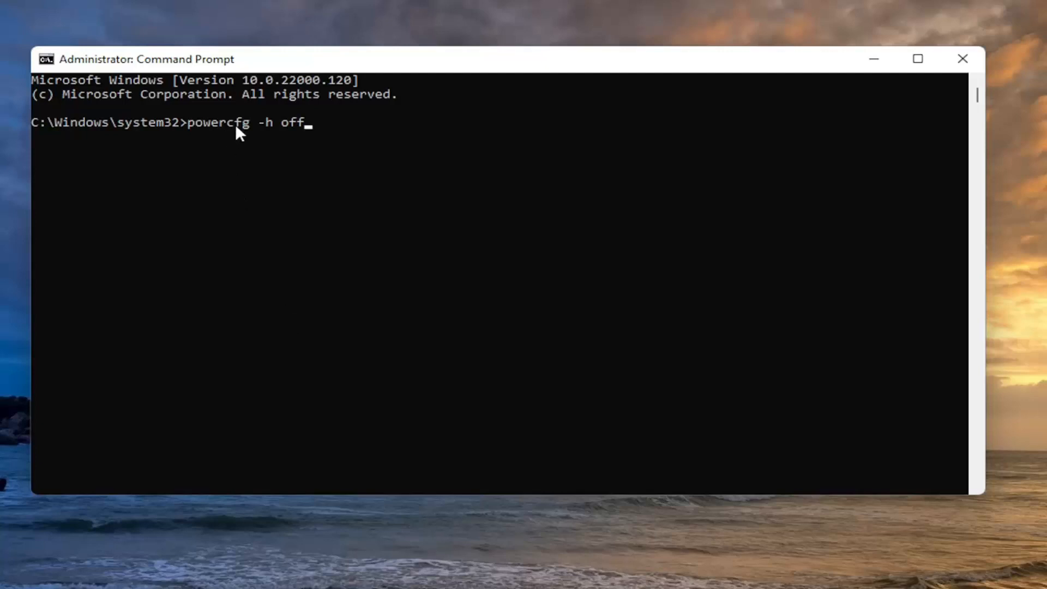
mouse_move(267, 136)
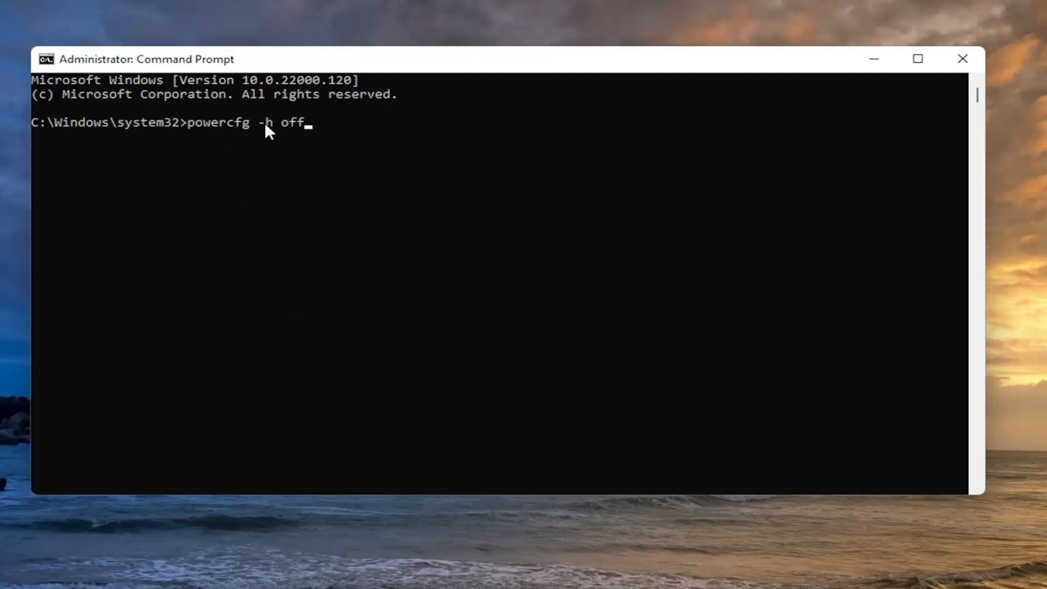
mouse_move(326, 141)
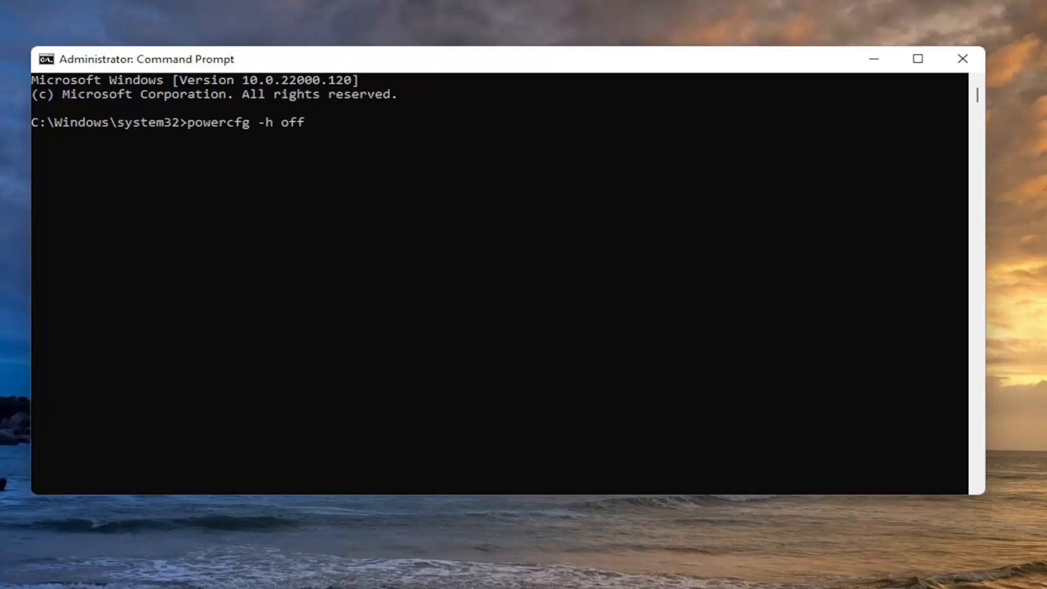
key("Enter")
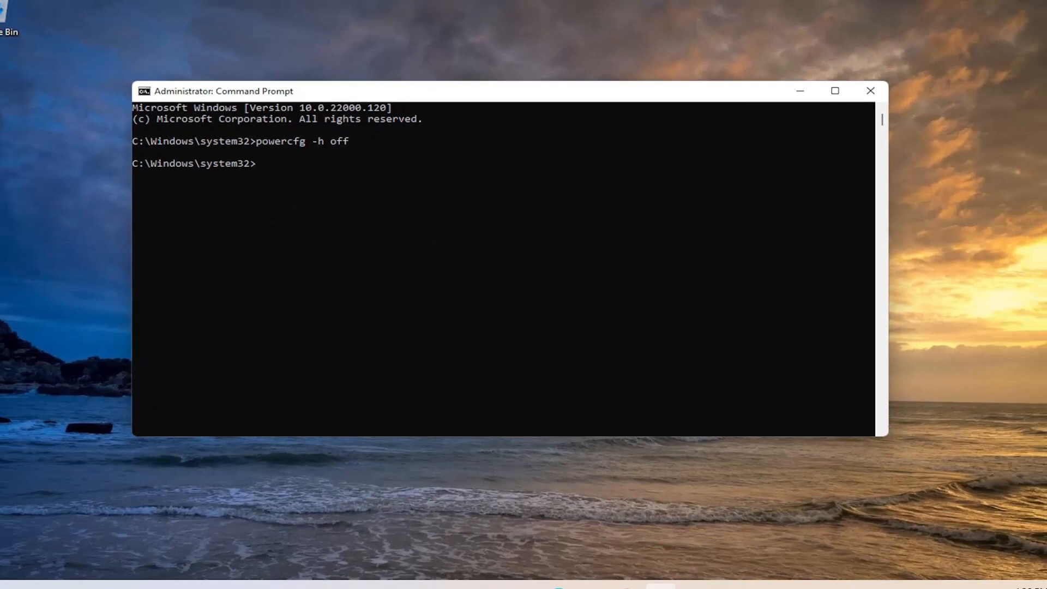
- Close Command Prompt and choose Restart from the Start button's right-click menu
left_click(870, 91)
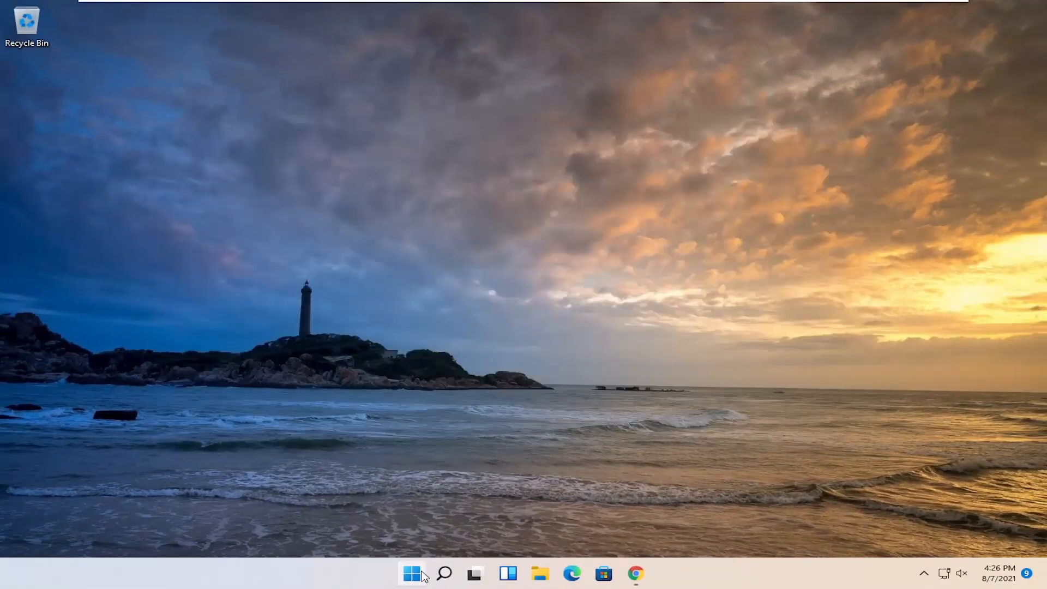
right_click(410, 586)
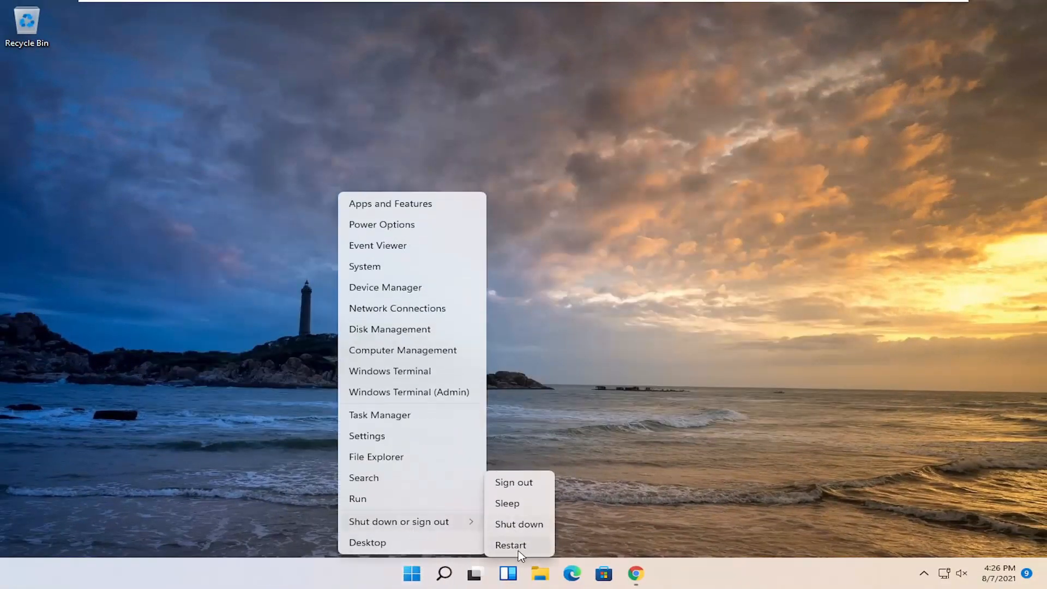
left_click(511, 545)
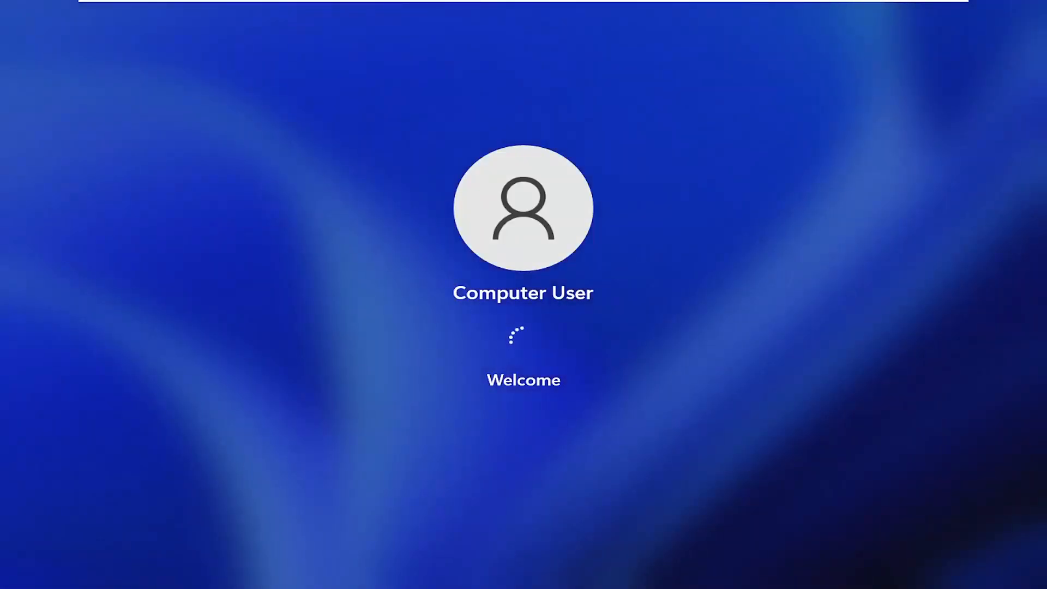